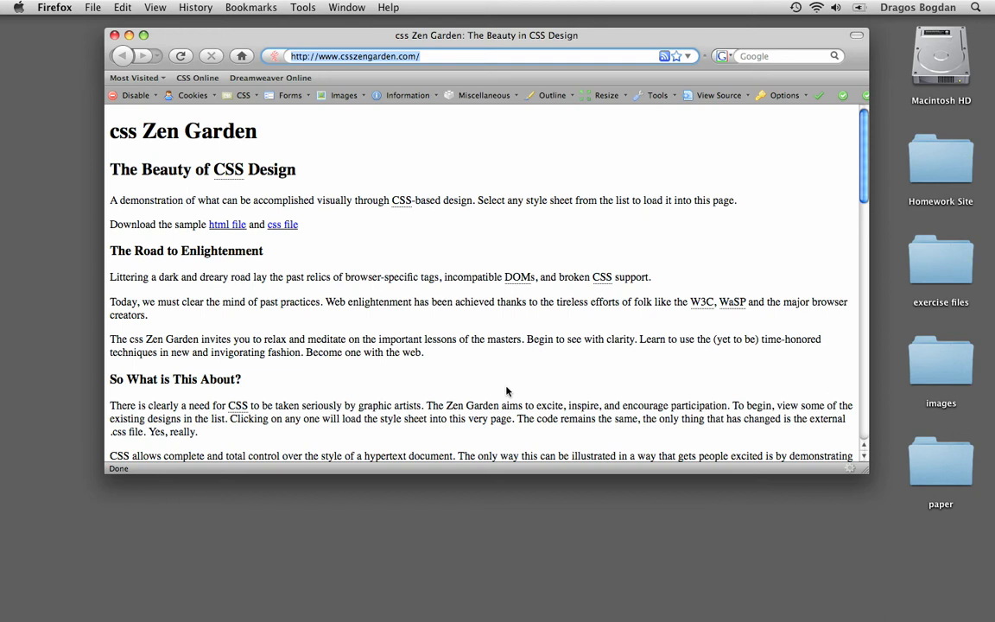
pyautogui.moveTo(443, 326)
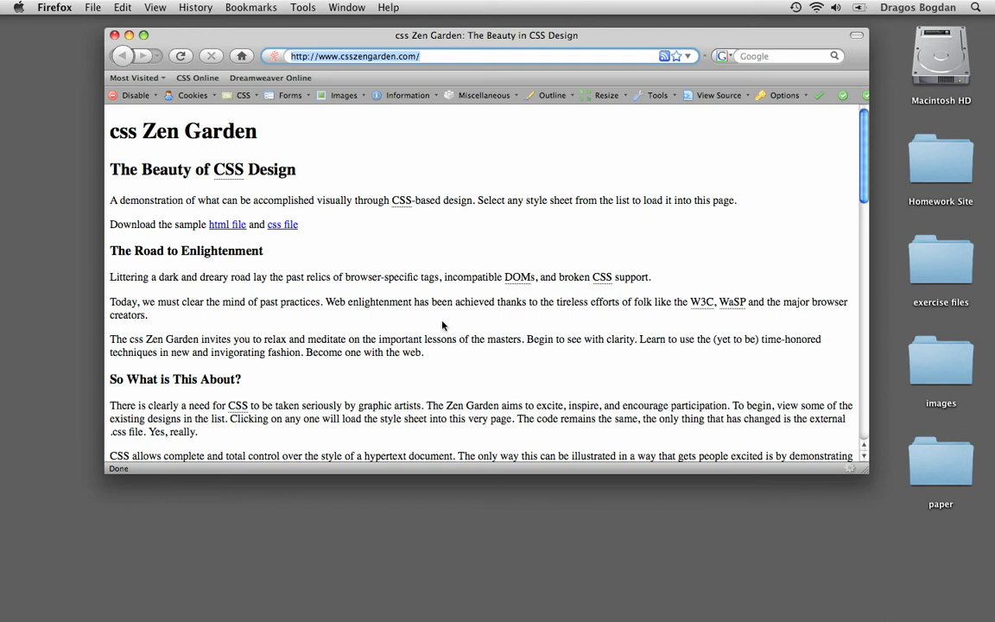
# Scroll through the unstyled Zen Garden page, then re-enable its styles from the Web Developer toolbar.
pyautogui.scroll(-3)
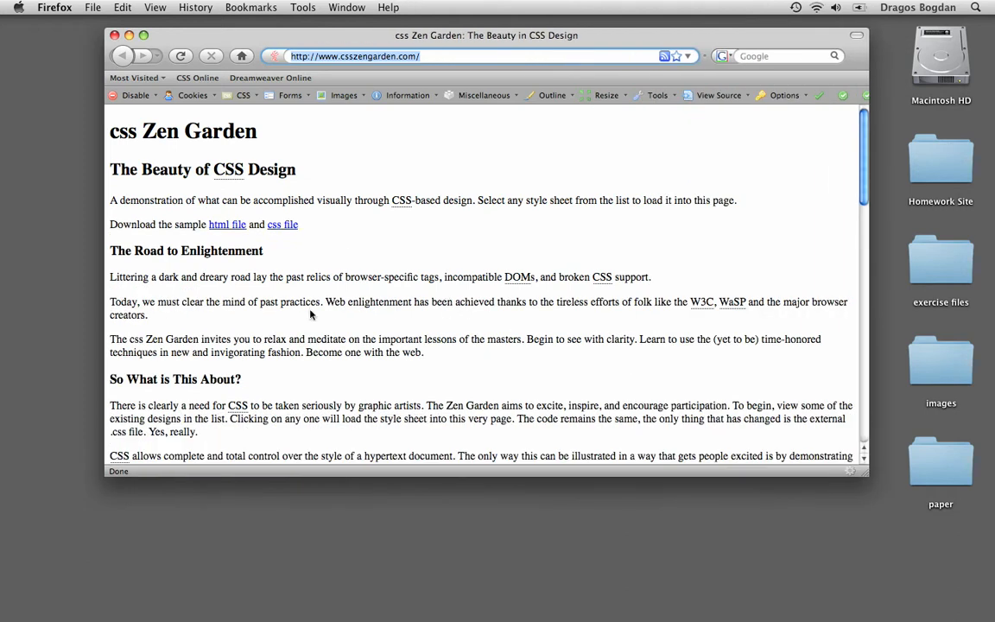
pyautogui.scroll(-3)
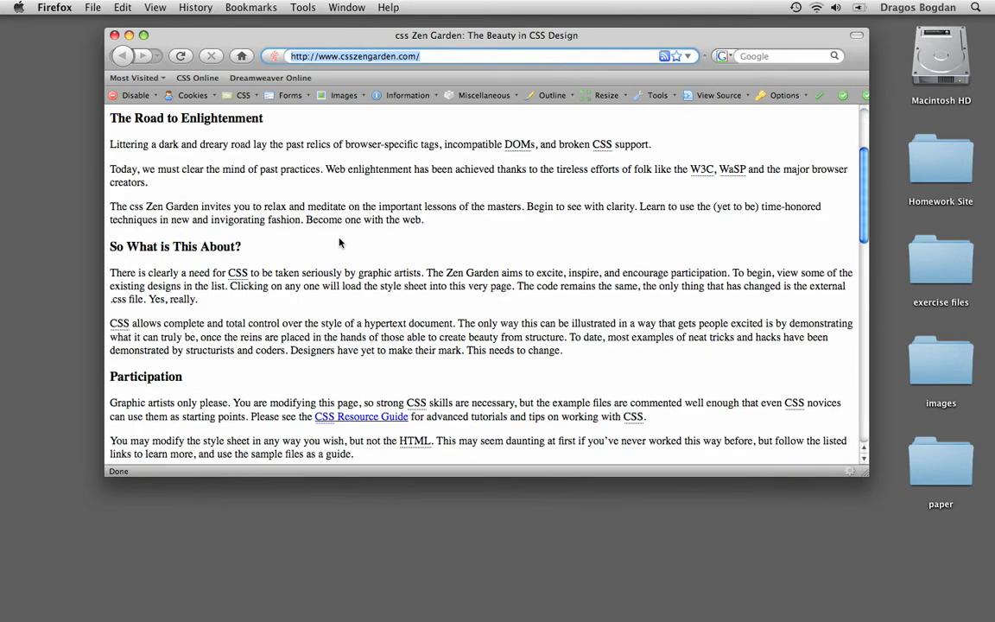
pyautogui.scroll(-3)
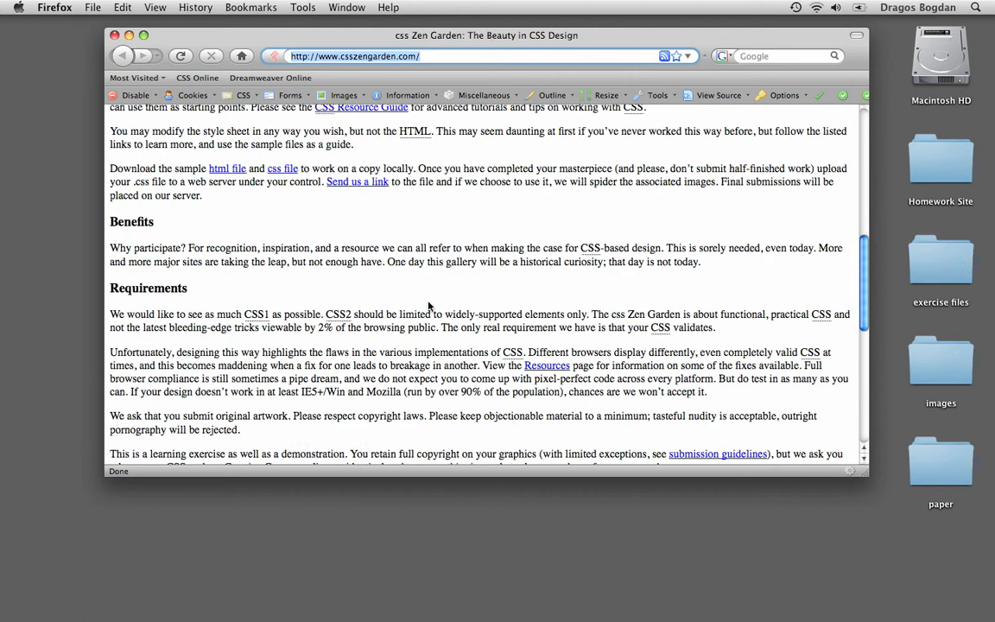
pyautogui.scroll(-3)
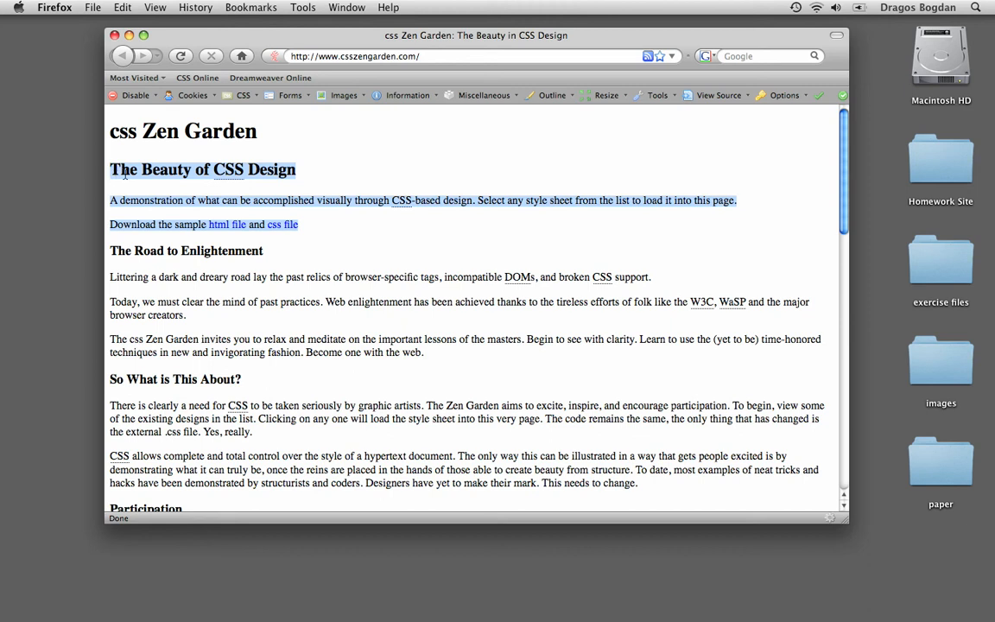
pyautogui.click(244, 95)
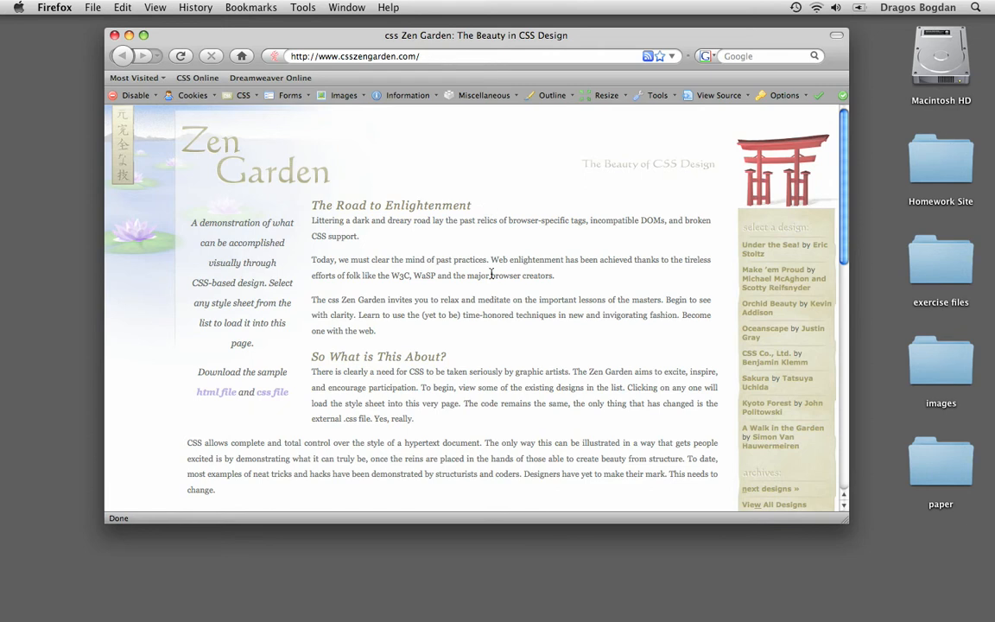
pyautogui.moveTo(197, 223)
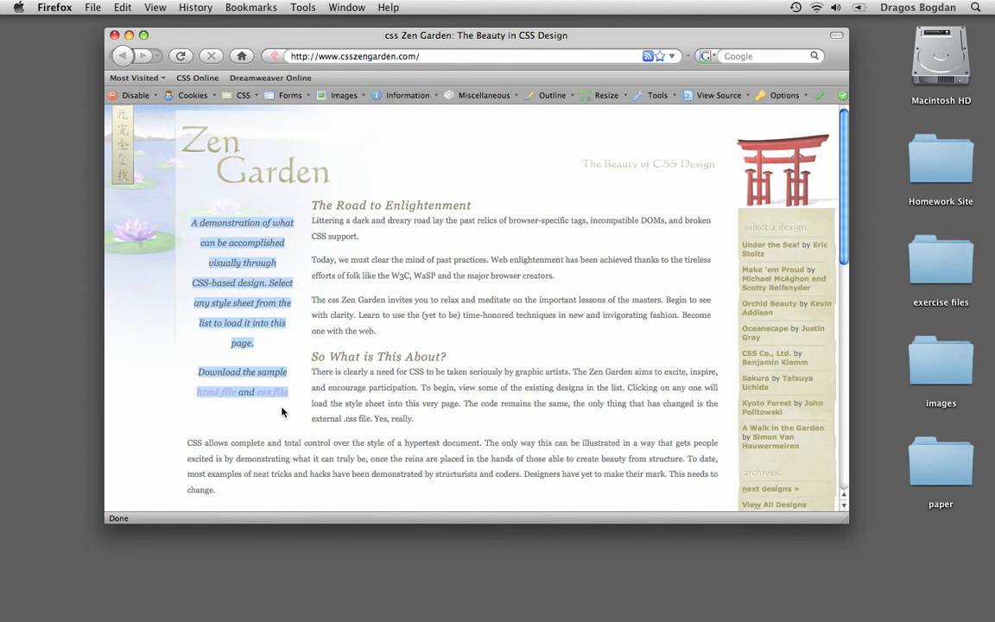
pyautogui.moveTo(278, 394)
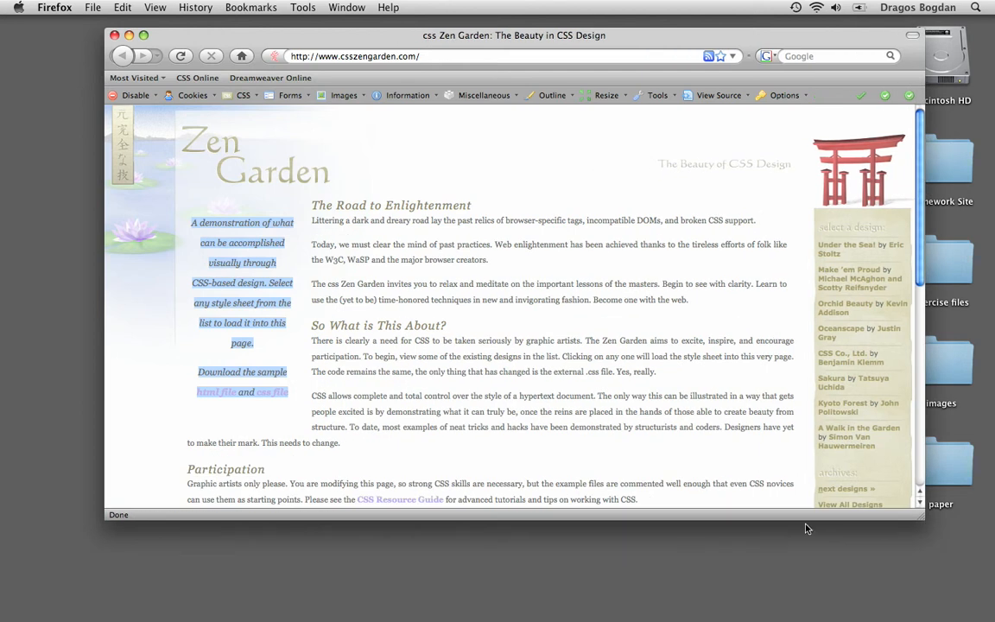
pyautogui.moveTo(843, 303)
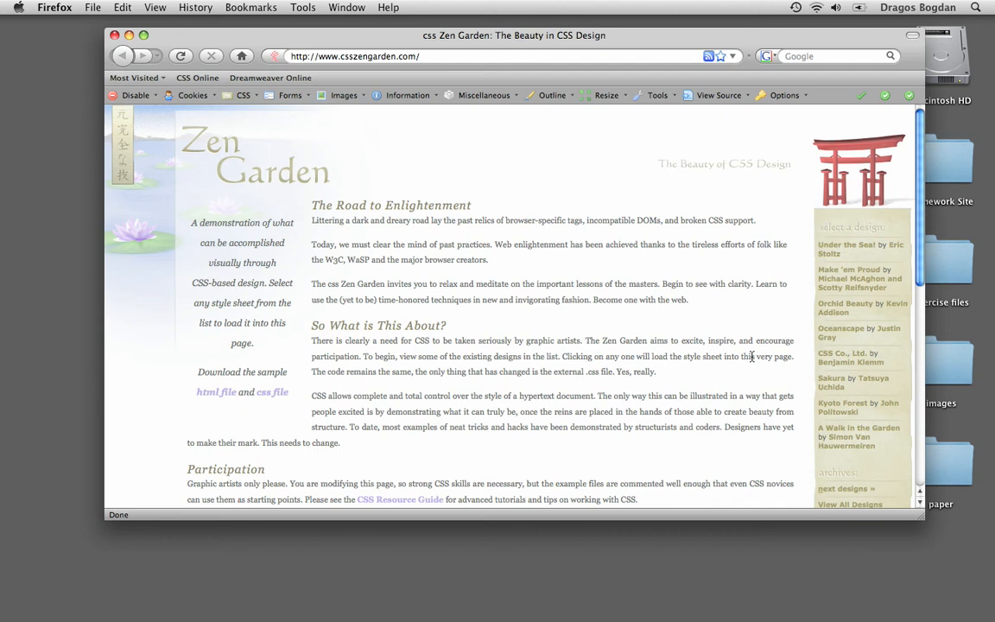
pyautogui.moveTo(86, 194)
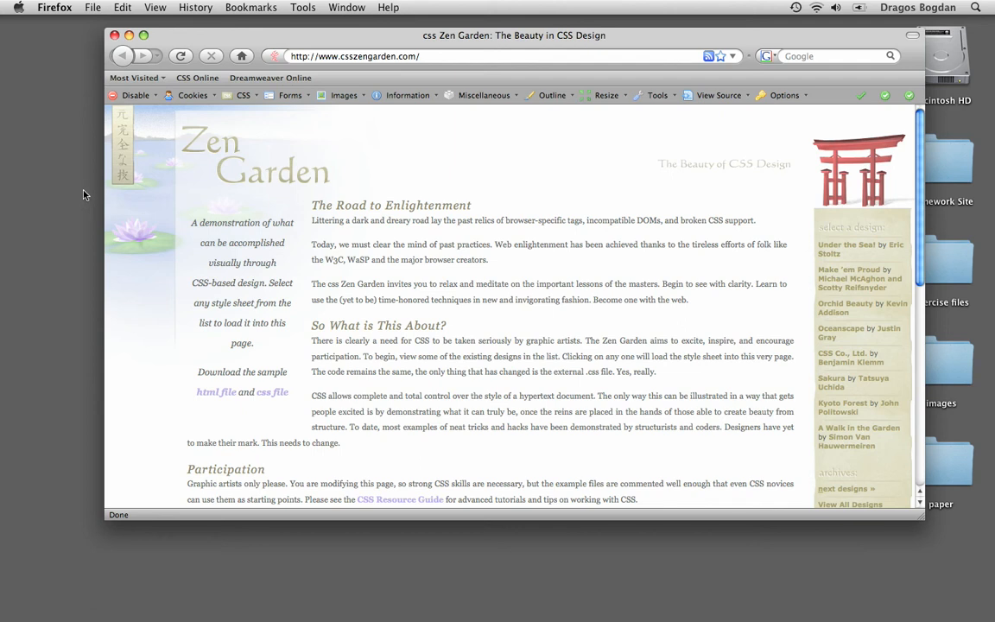
pyautogui.moveTo(89, 190)
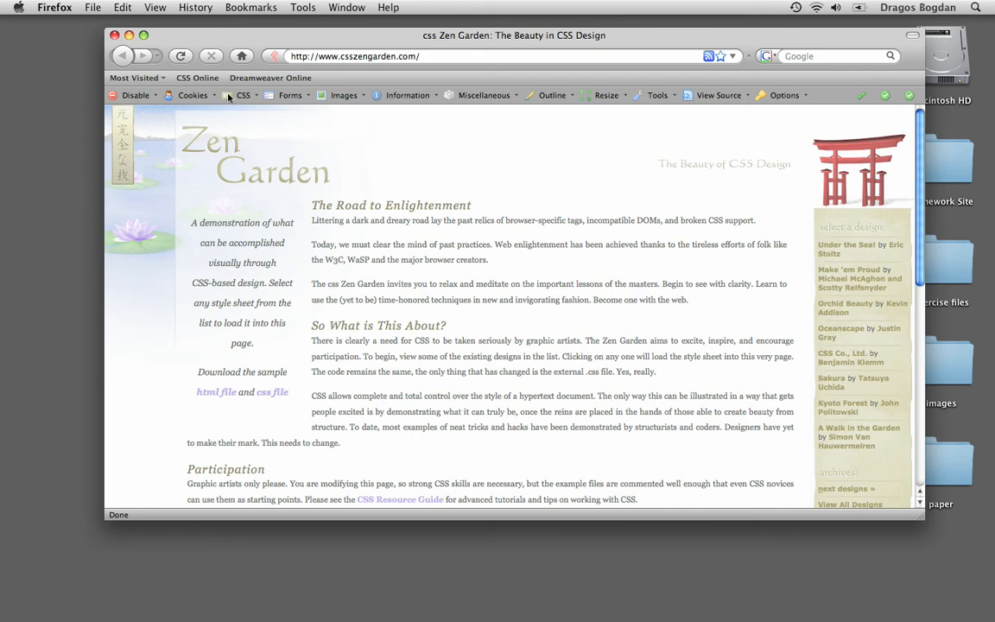
# Disable page styles via the Web Developer CSS menu and scroll down to the Select a Design list.
pyautogui.click(291, 95)
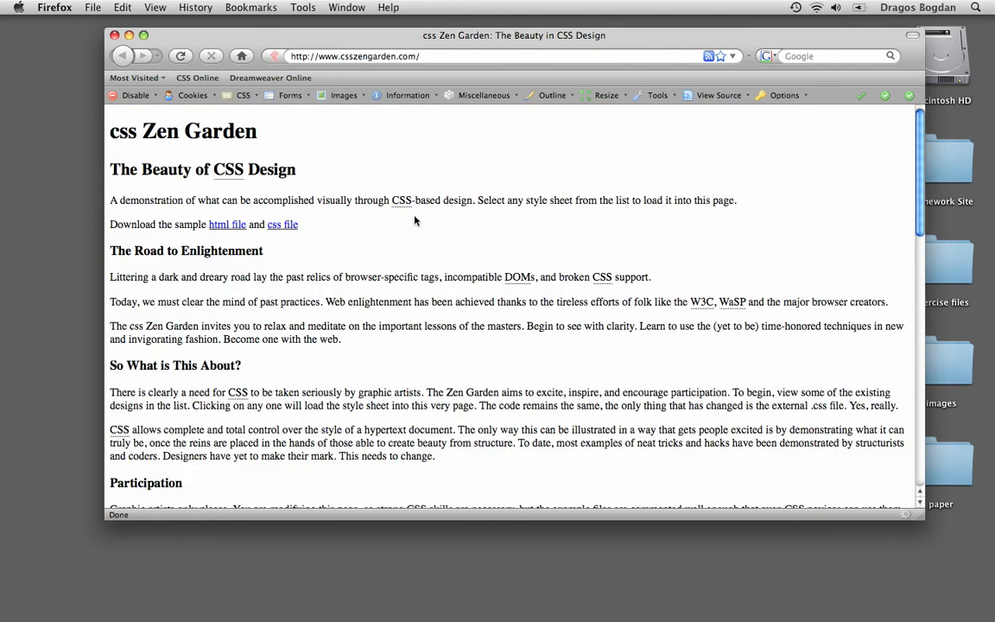
pyautogui.scroll(-3)
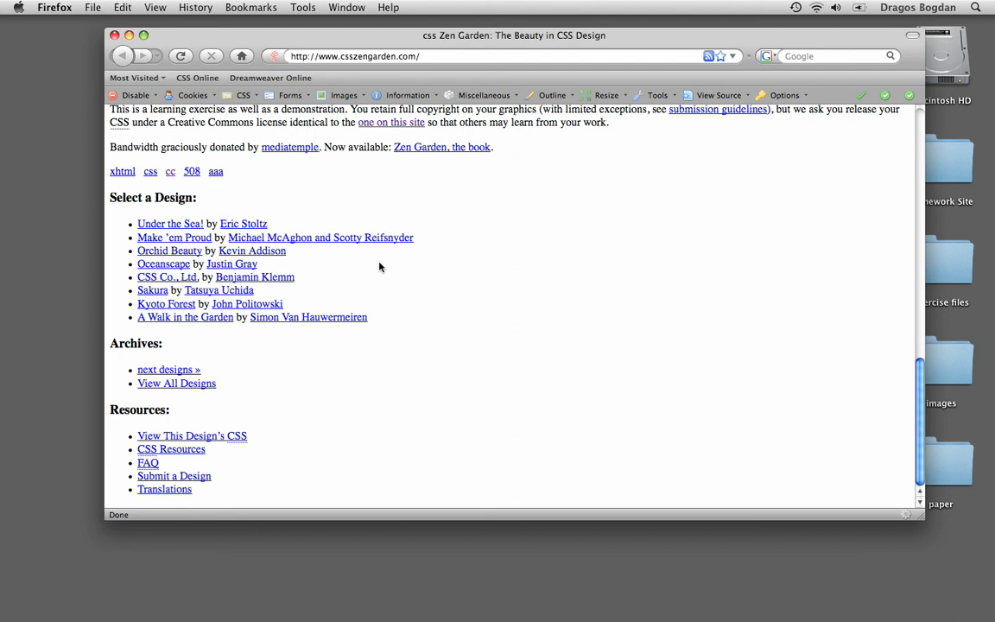